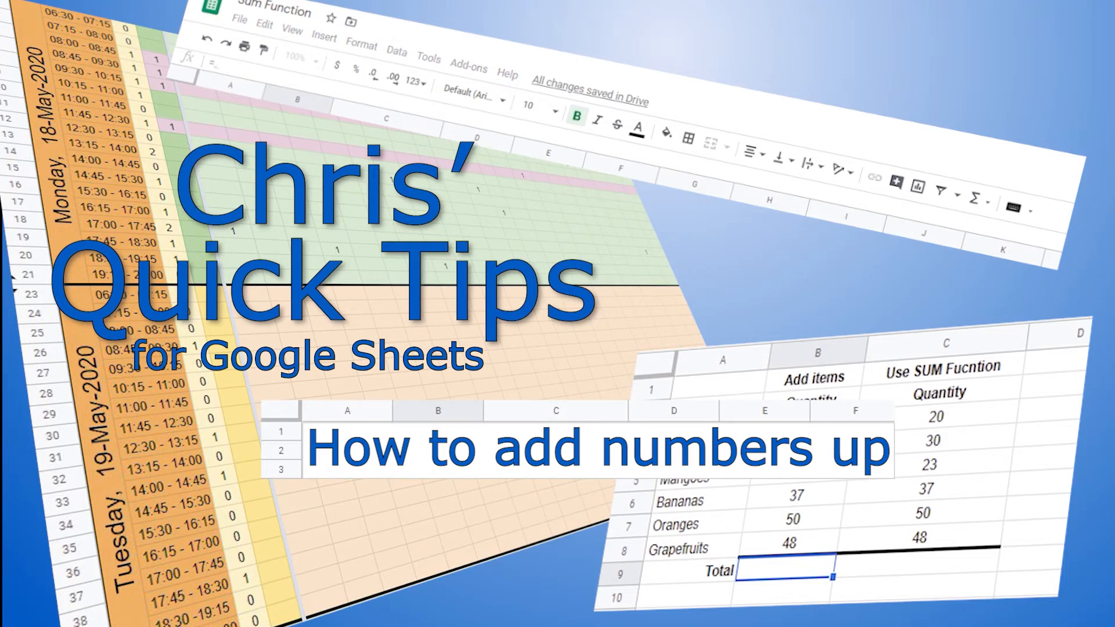
# Start the B9 Total as =B3+B4+B5 by referencing Apples and the next quantities with + between them.
pyautogui.click(179, 294)
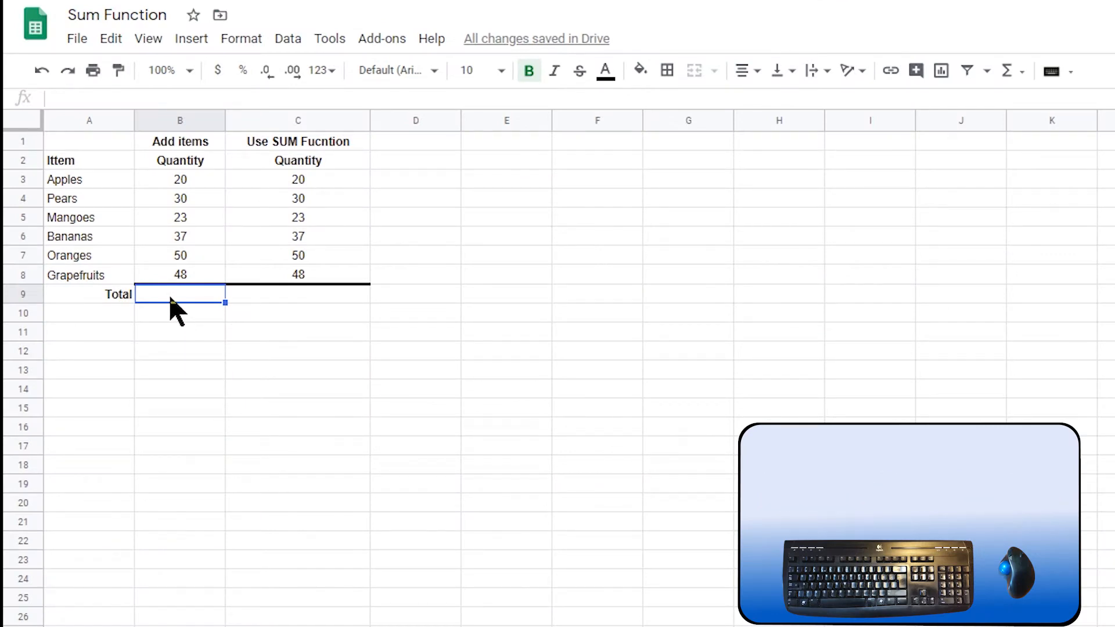
pyautogui.write('=B8')
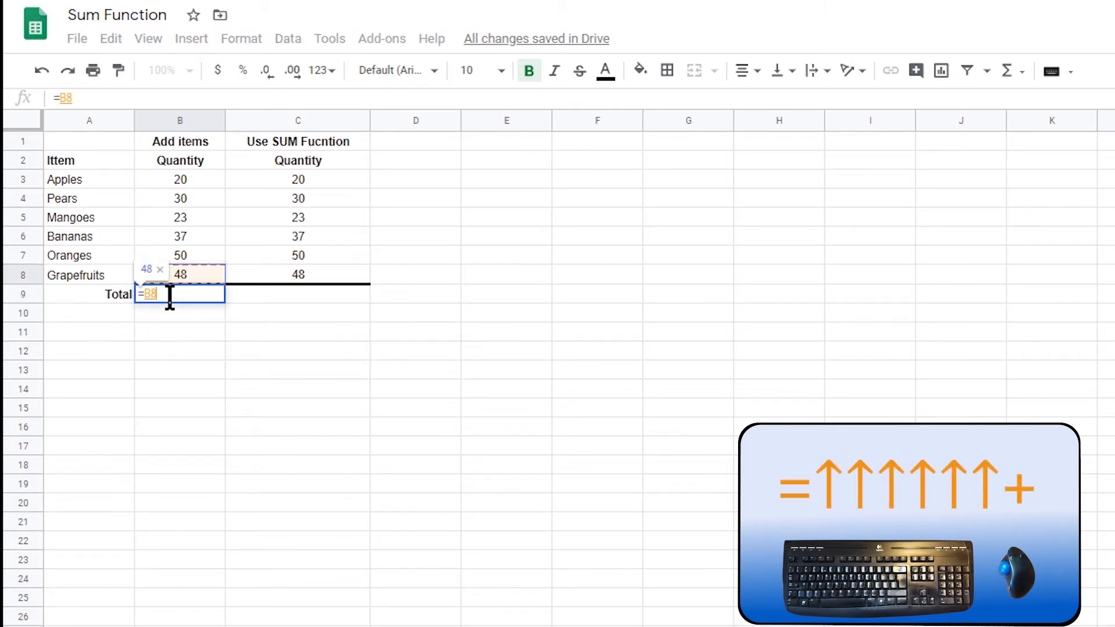
pyautogui.click(180, 199)
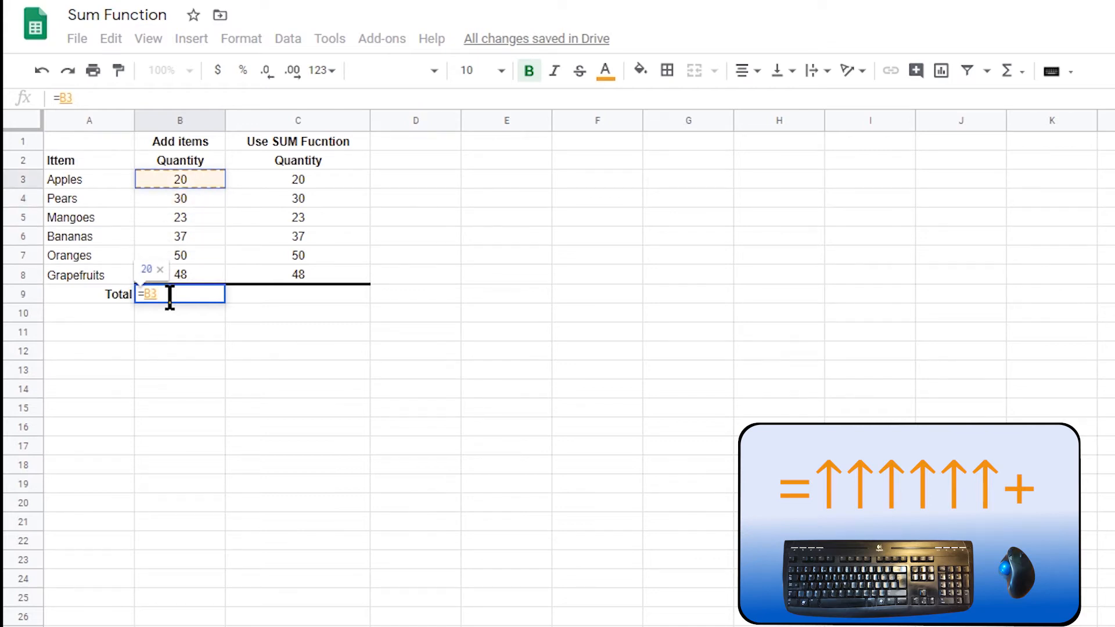
pyautogui.write('+B4')
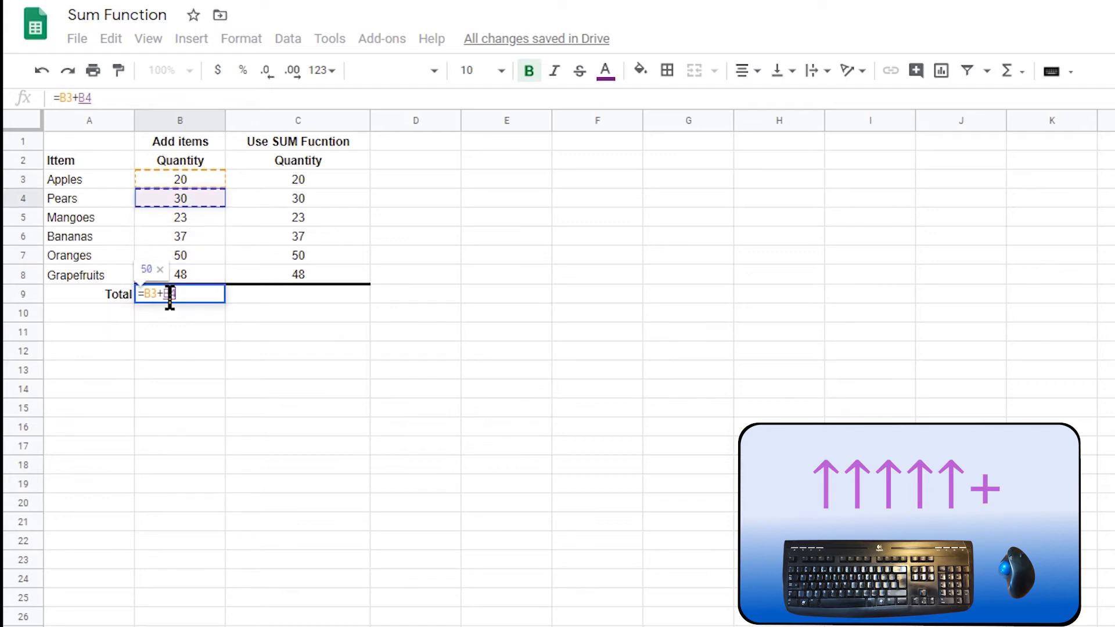
pyautogui.write('+B5')
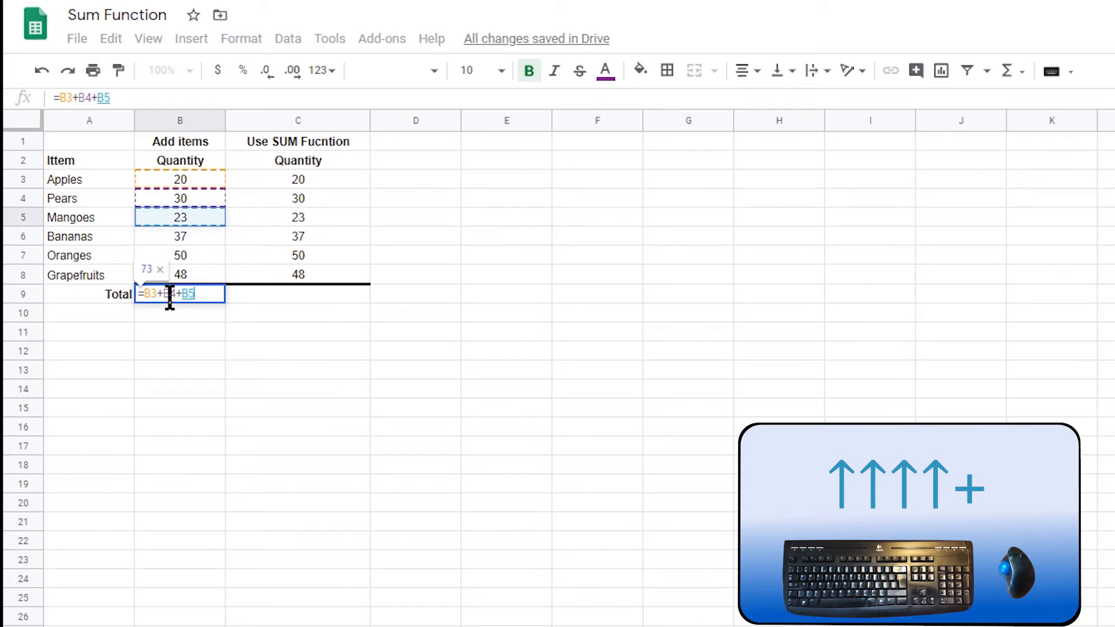
pyautogui.write('+')
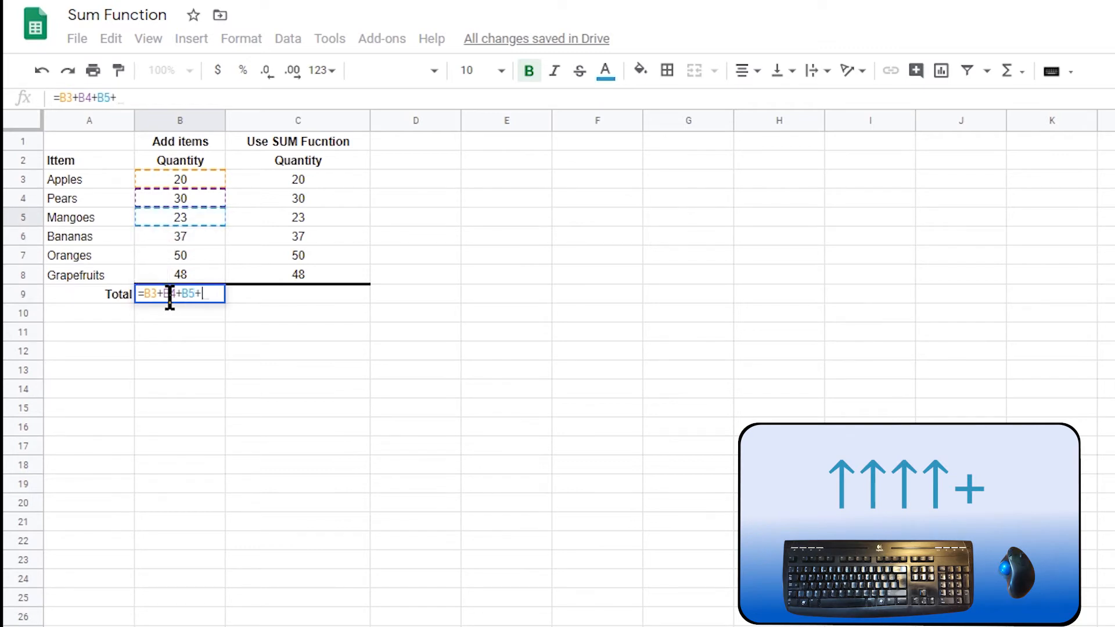
# Extend the formula with B6, B7 and B8 so the Total evaluates to 208.
pyautogui.click(180, 236)
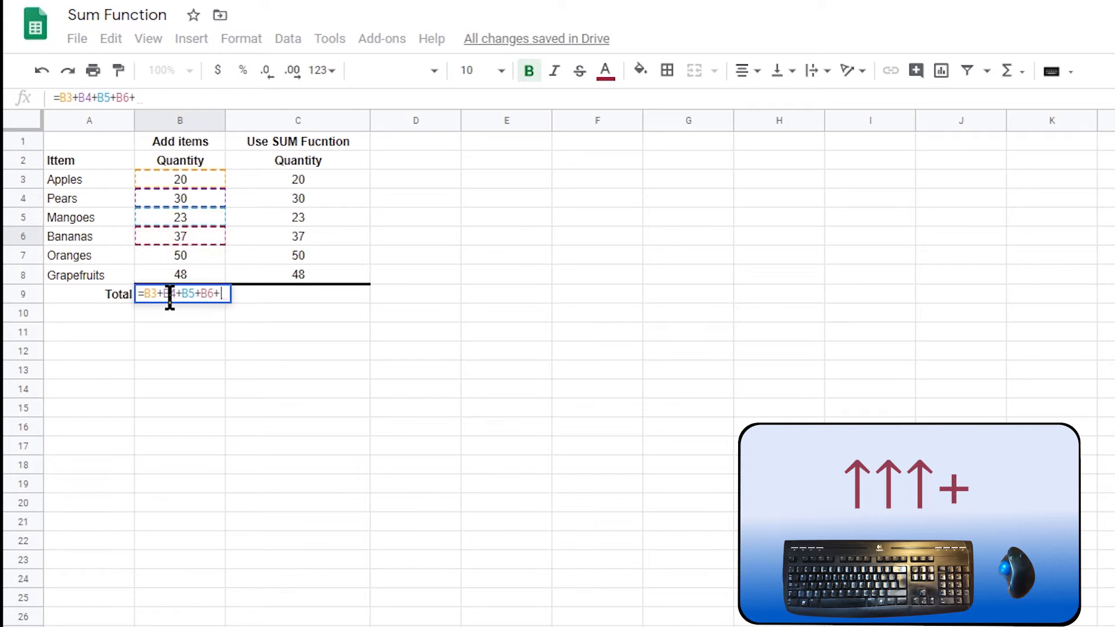
pyautogui.click(179, 255)
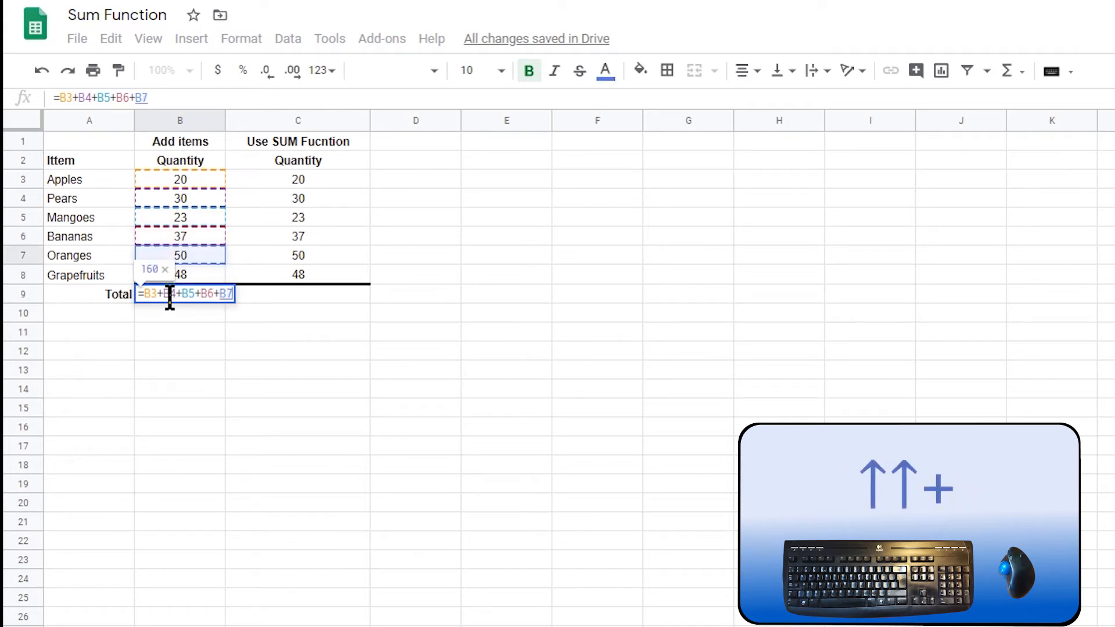
pyautogui.write('+')
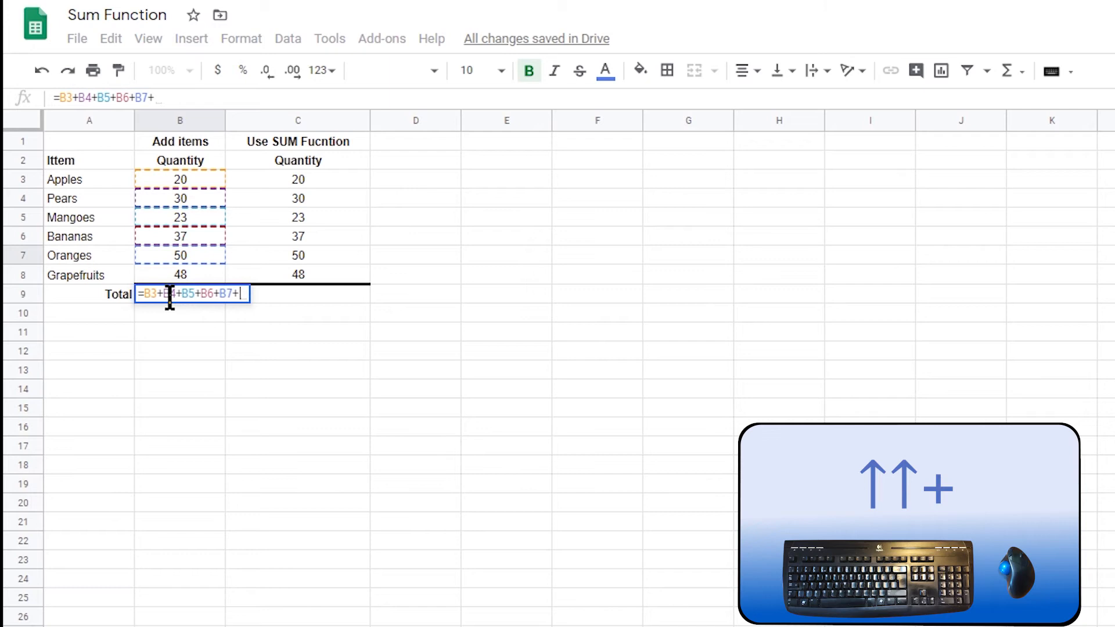
pyautogui.click(180, 275)
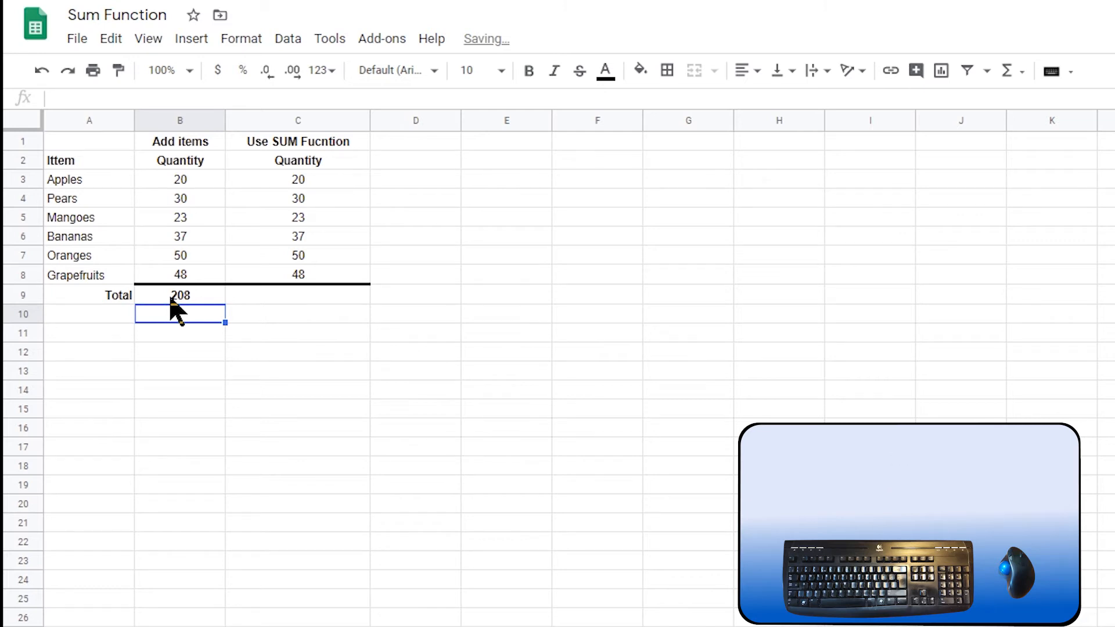
# Begin a formula with = in the C9 Total cell.
pyautogui.click(180, 295)
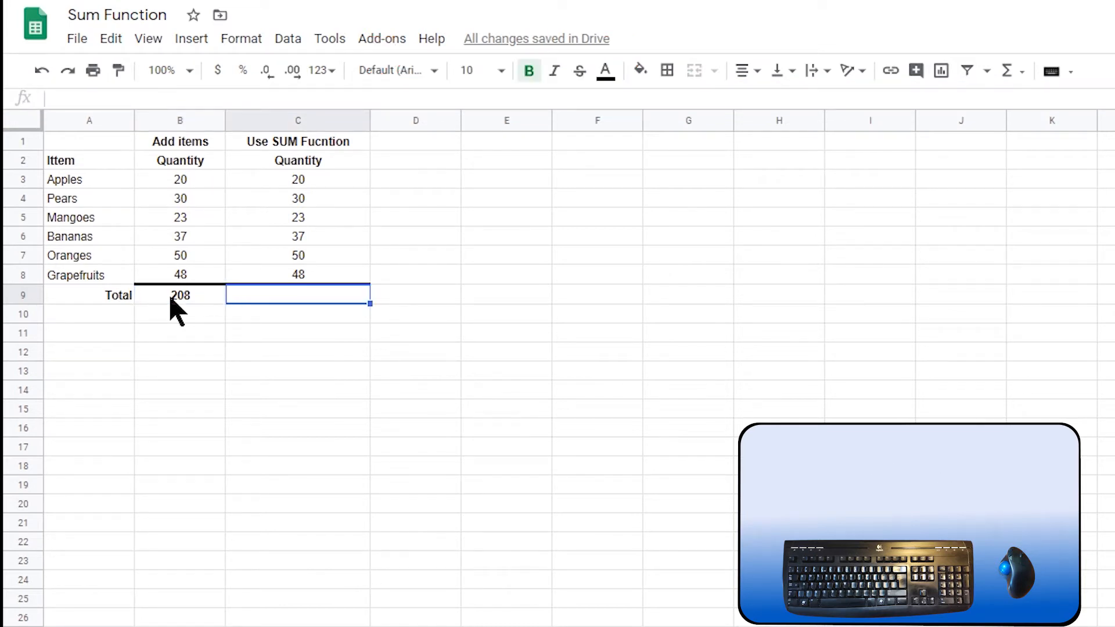
pyautogui.write('=')
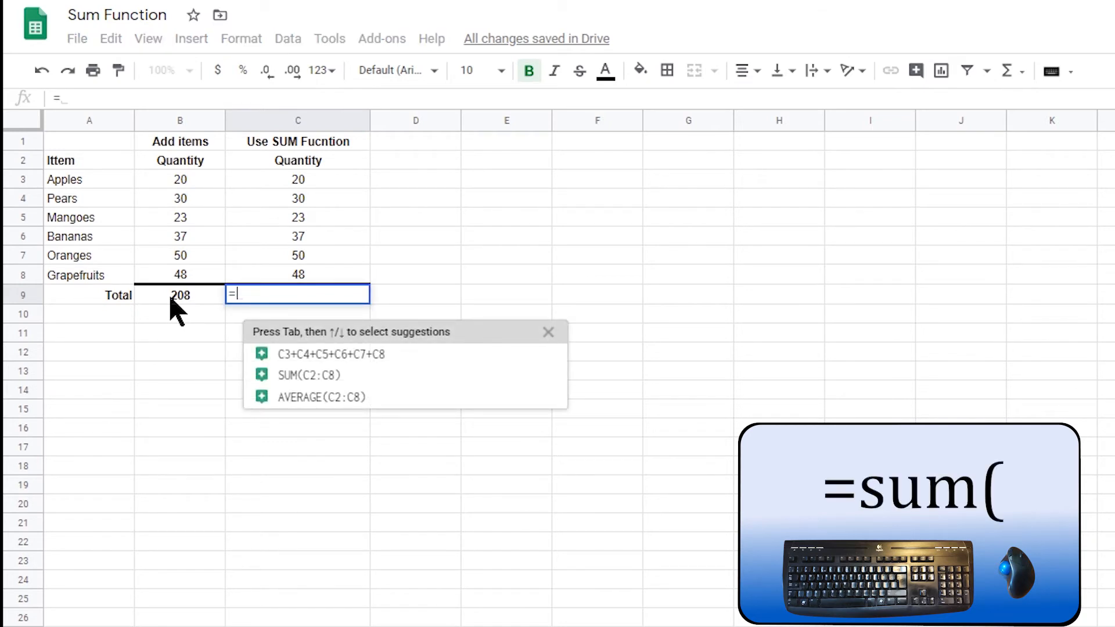
# Complete =SUM(C3:C8) in C9 so the Total shows 208, matching column B.
pyautogui.write('sum')
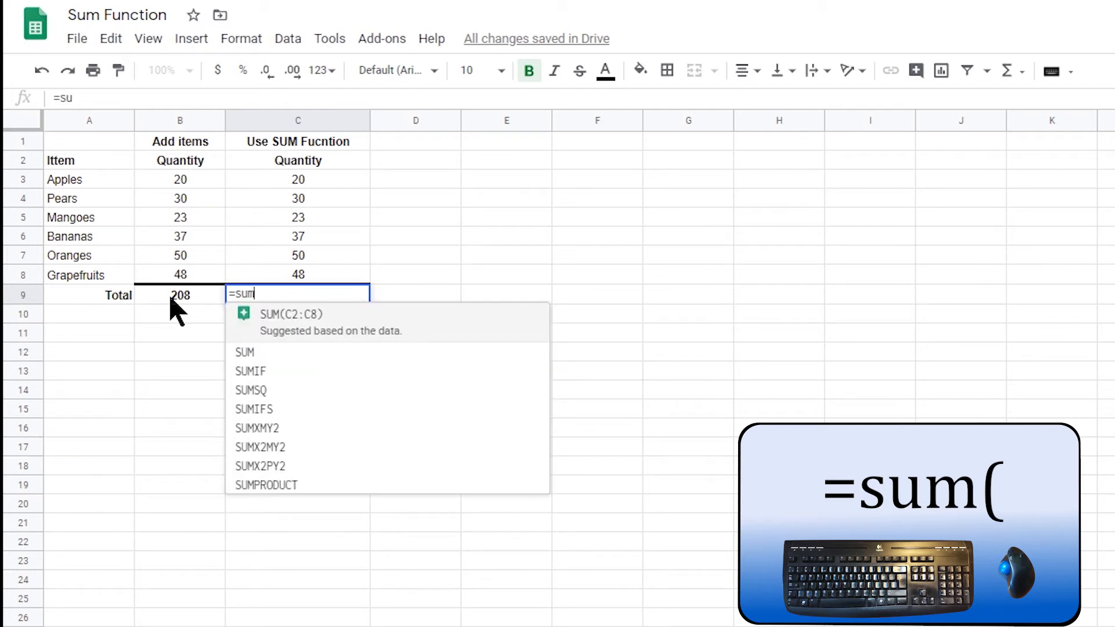
pyautogui.write('(')
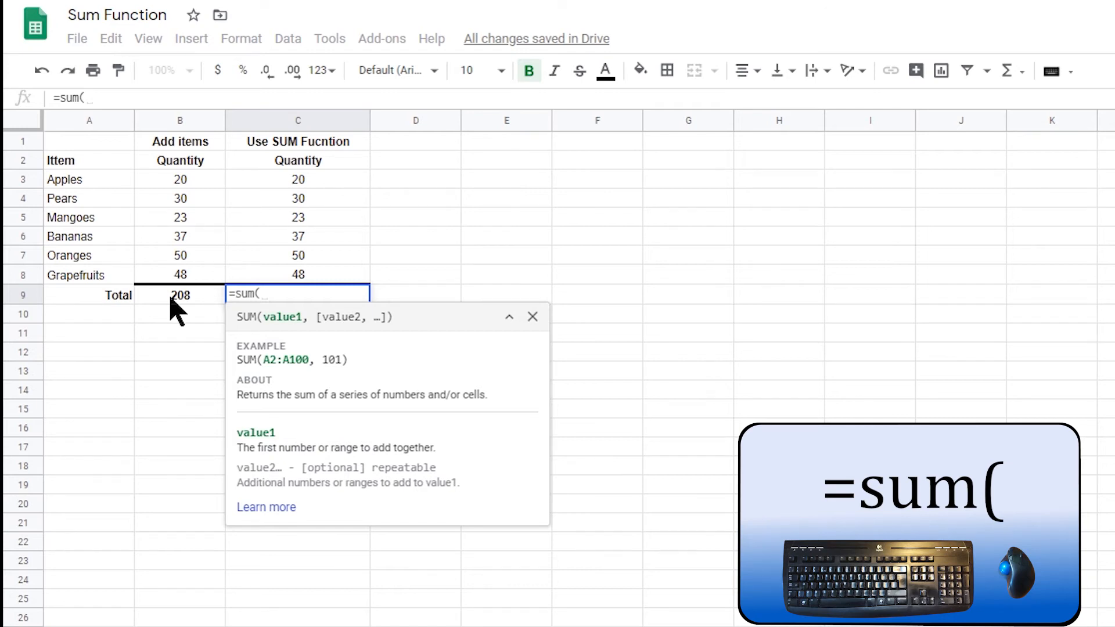
pyautogui.click(298, 274)
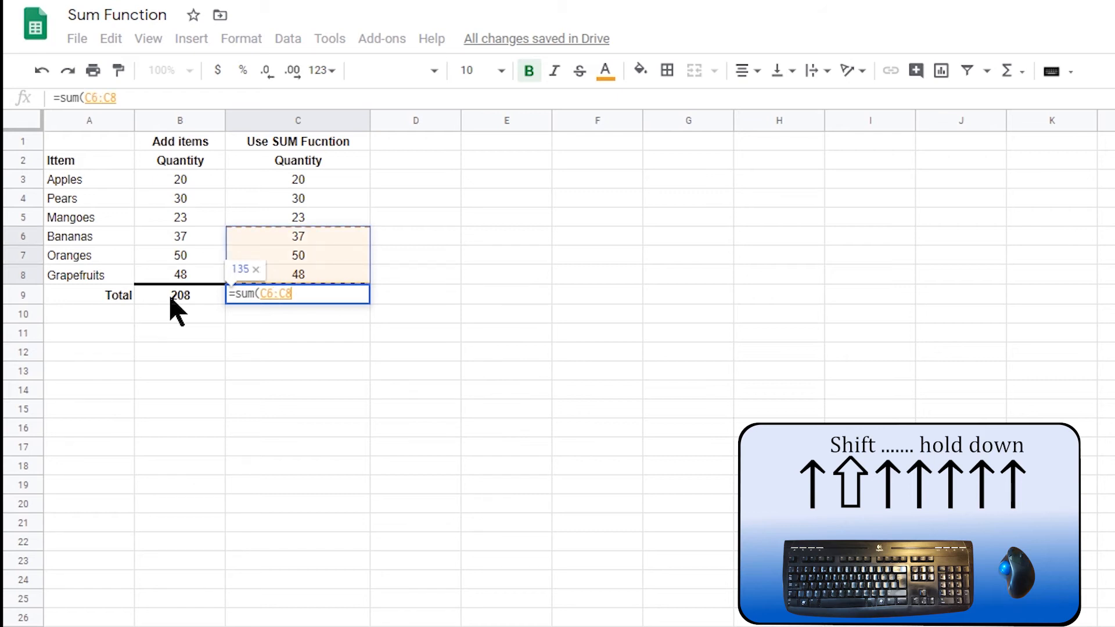
pyautogui.press('shift+up')
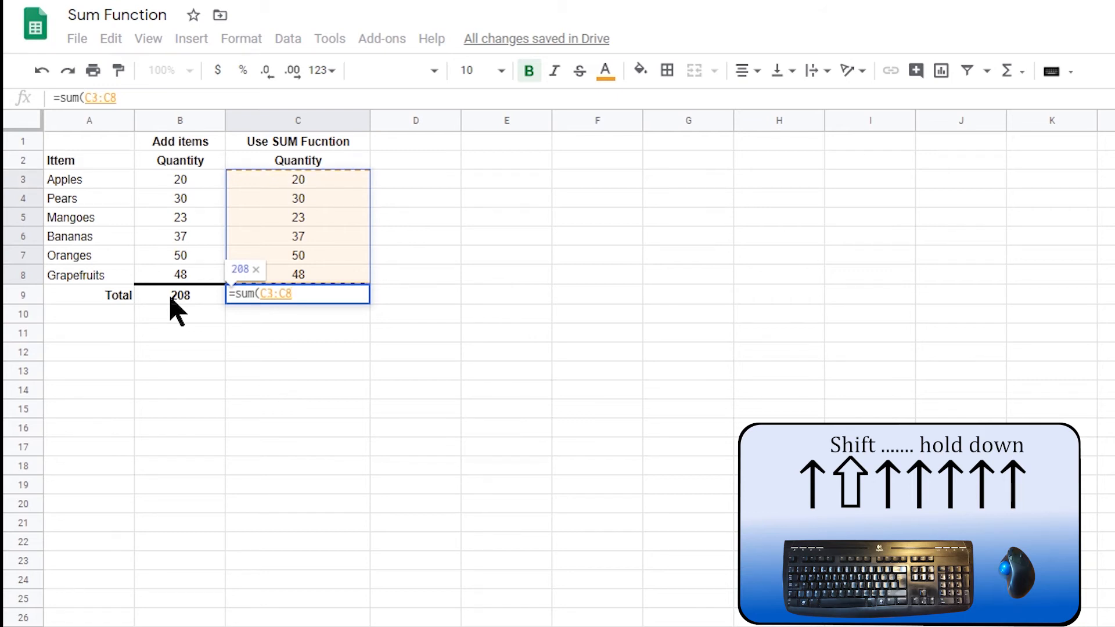
pyautogui.write(')')
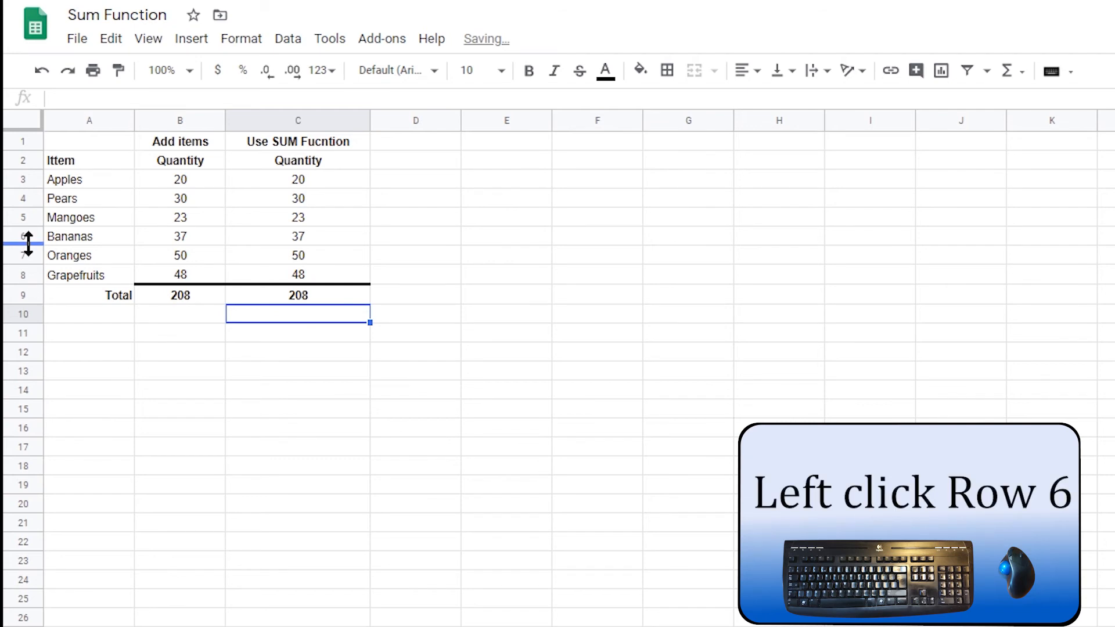
pyautogui.rightClick(23, 236)
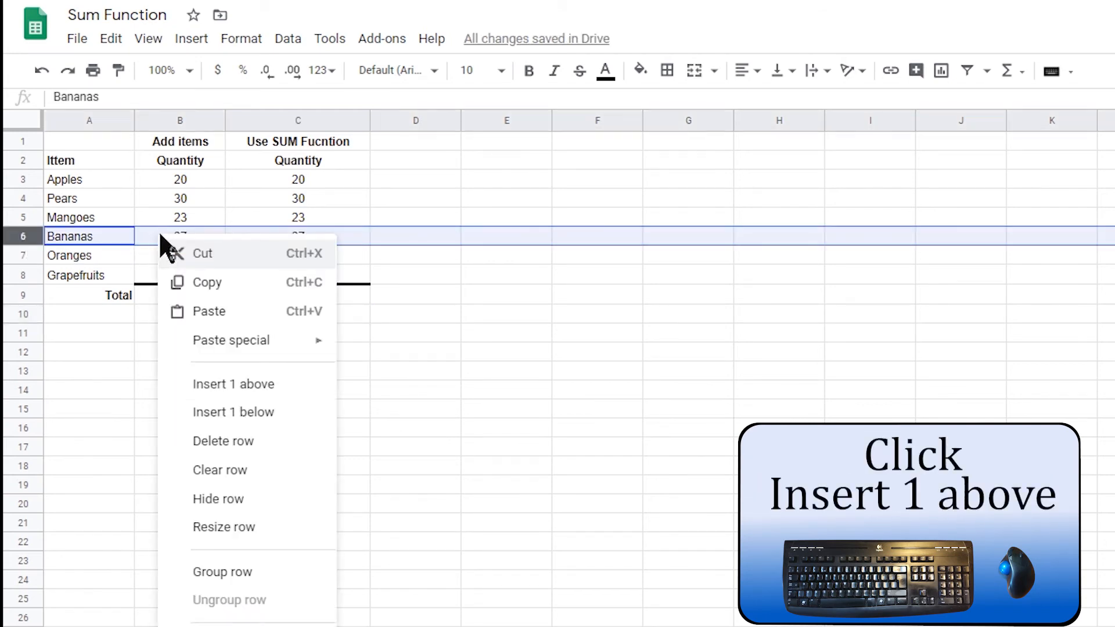
# Insert a Plums row with quantity 15 above Bananas, raising the SUM total to 223 while B9 stays 208.
pyautogui.click(233, 384)
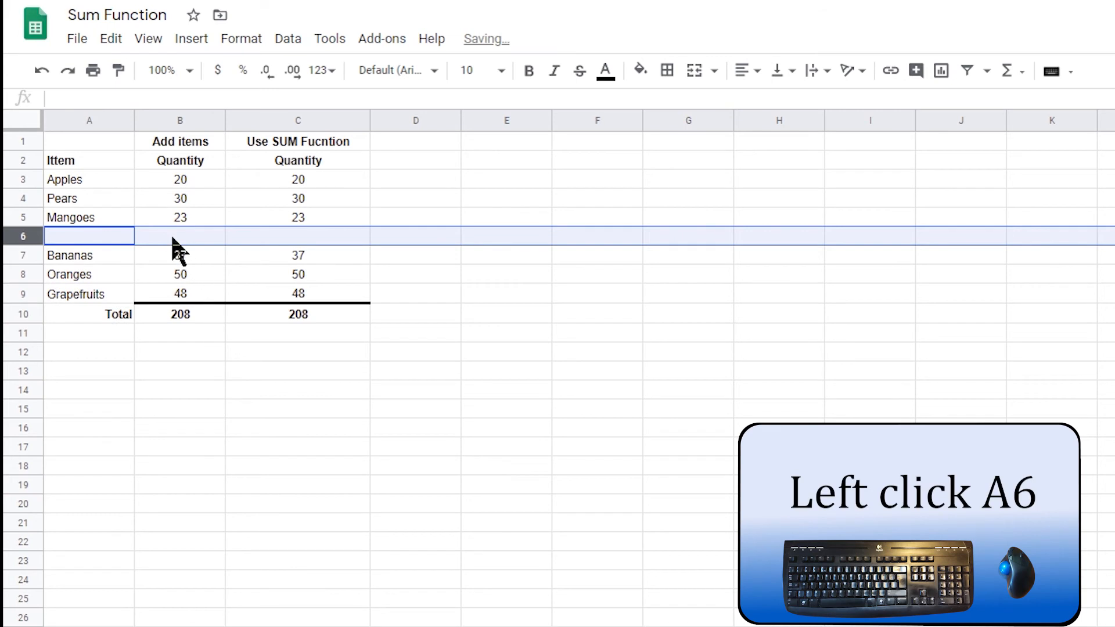
pyautogui.write('Plums')
pyautogui.click(298, 236)
pyautogui.write('15')
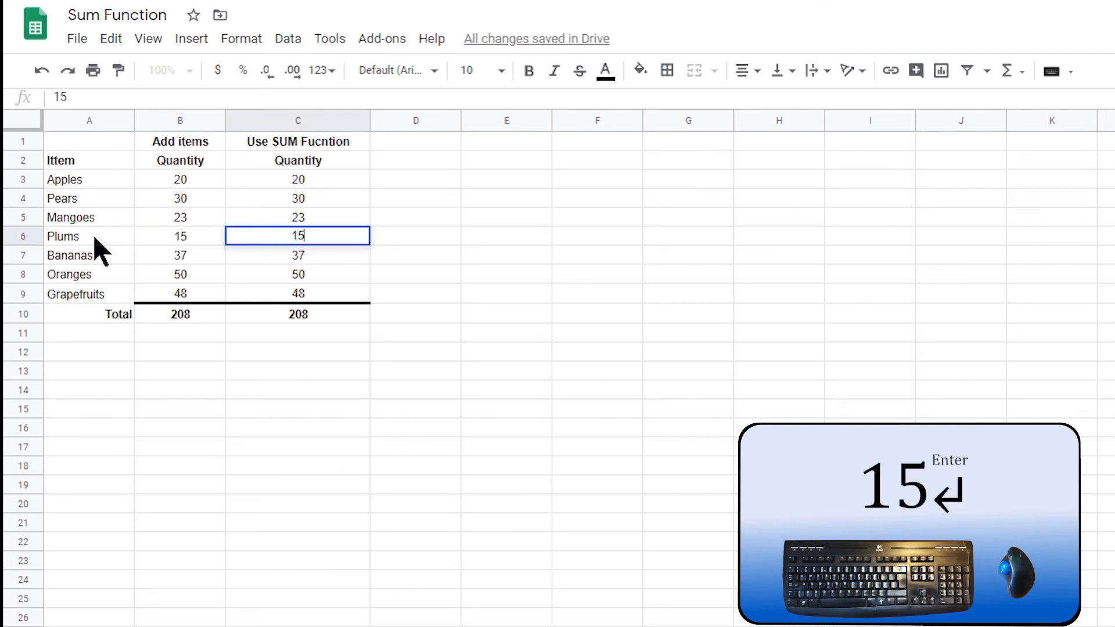
pyautogui.press('enter')
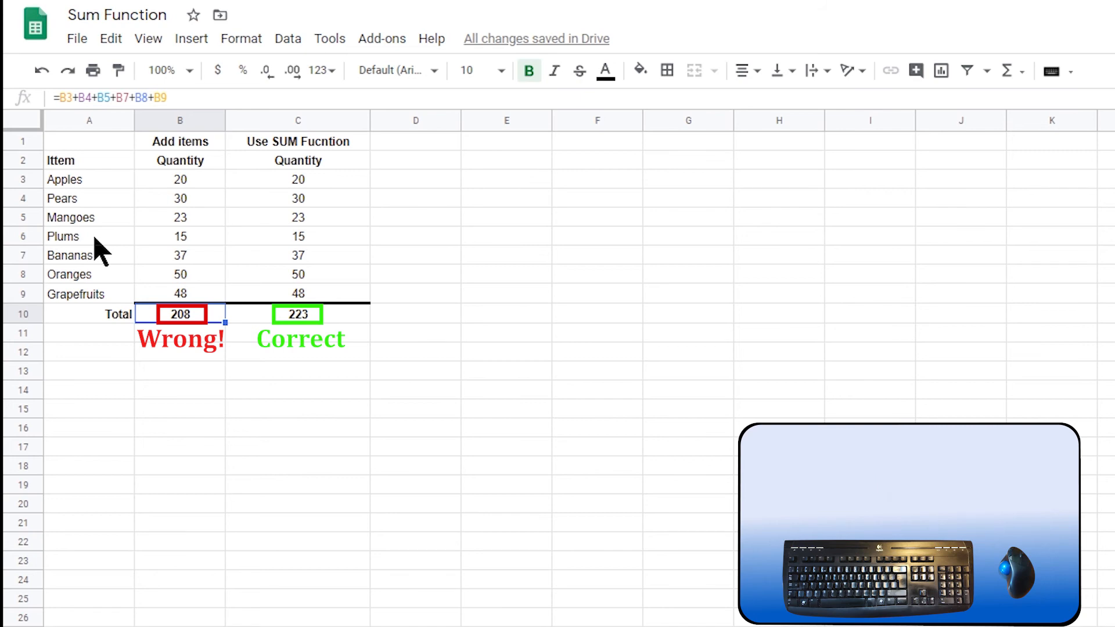
pyautogui.press('f2')
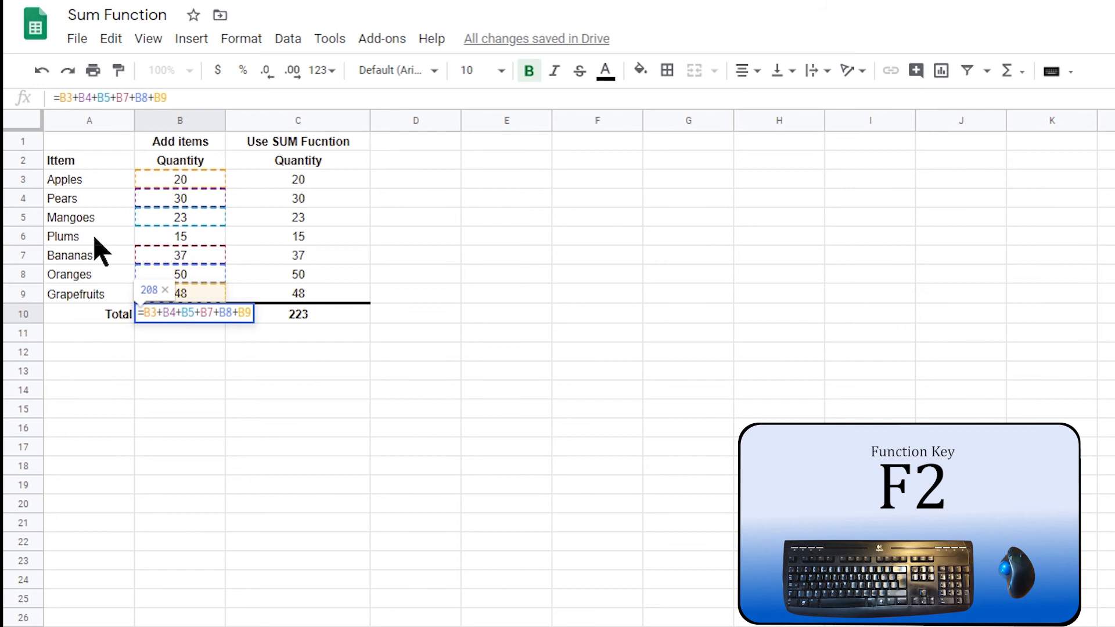
pyautogui.moveTo(242, 262)
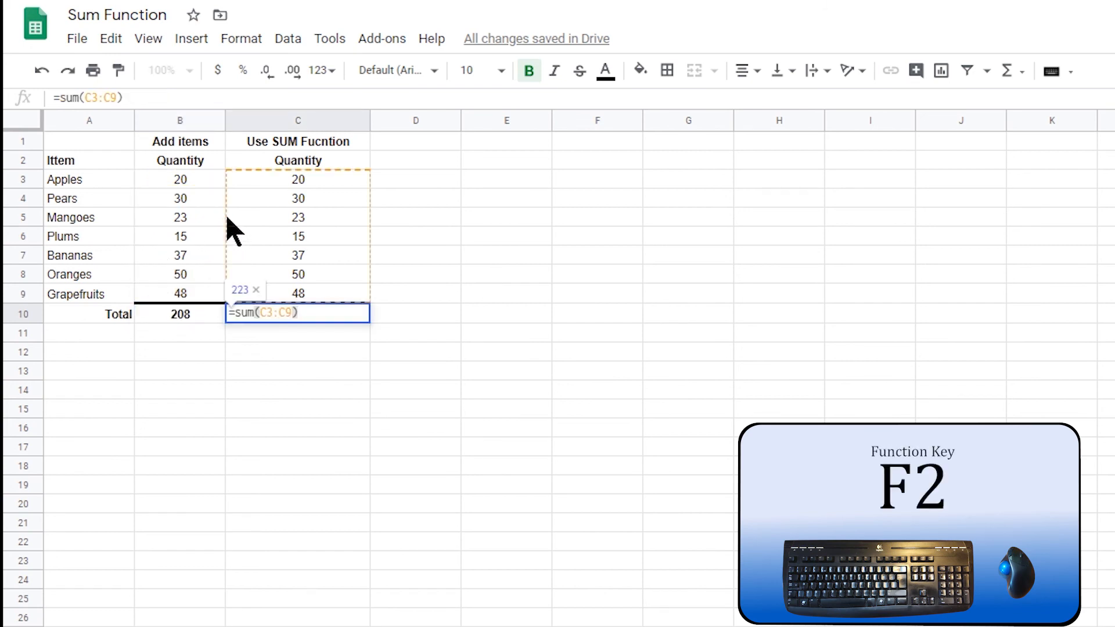
pyautogui.moveTo(345, 306)
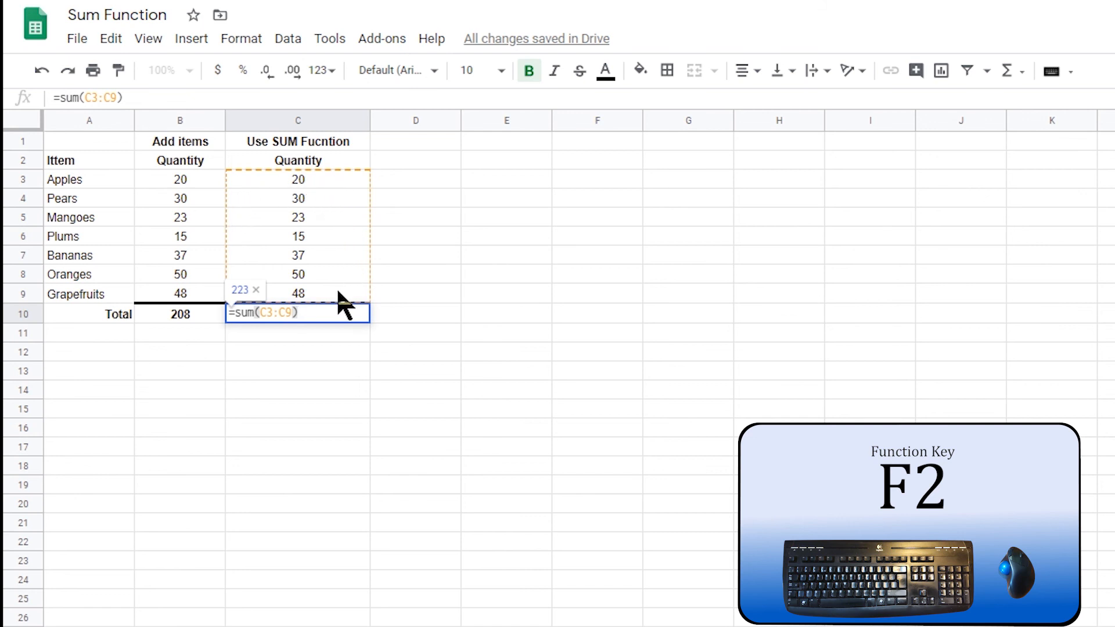
pyautogui.moveTo(269, 187)
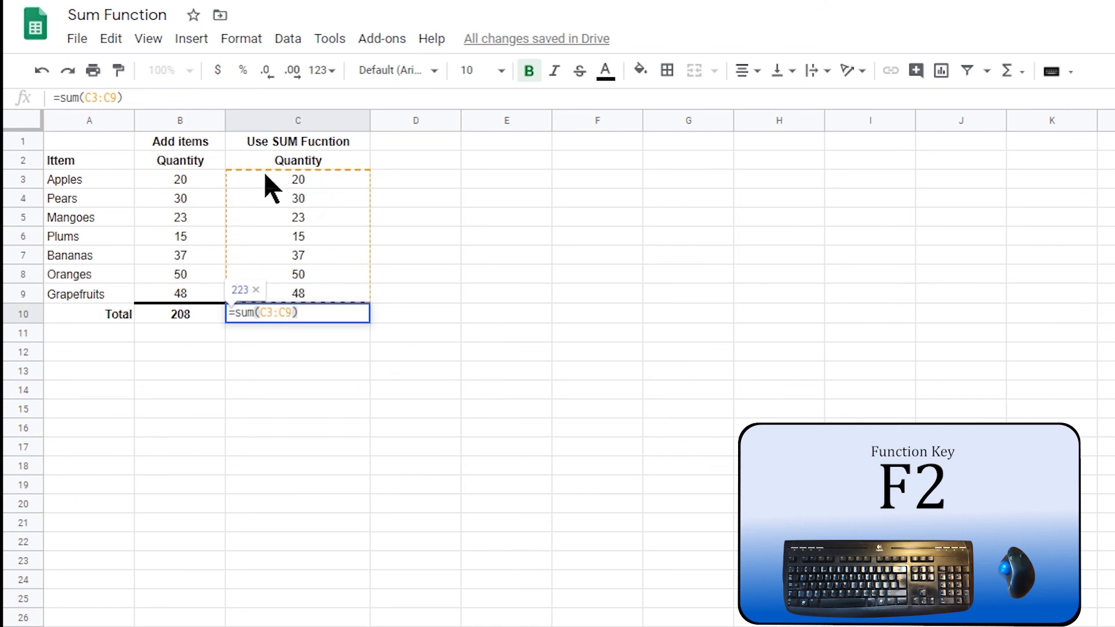